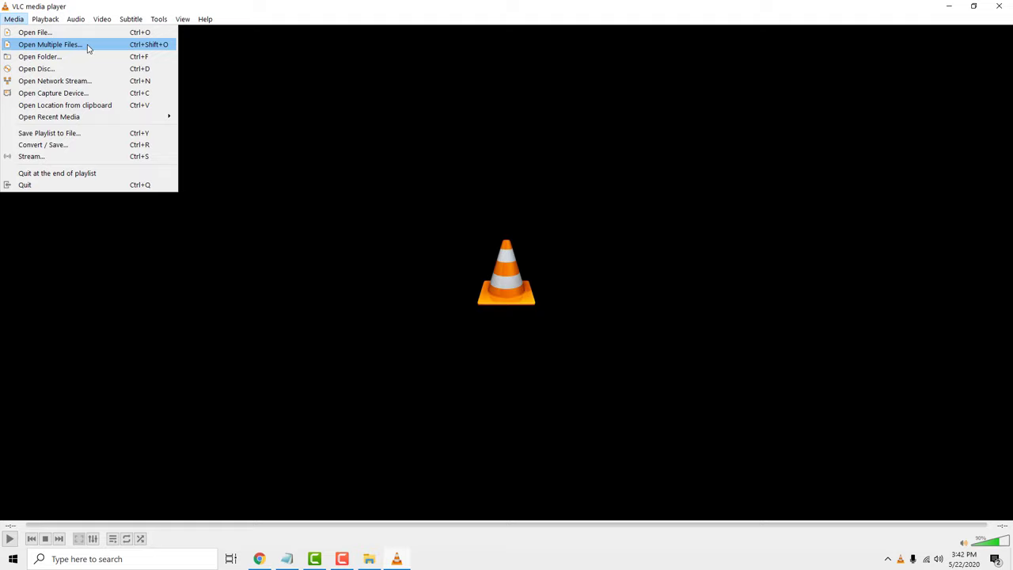
- Start the multiple-file open dialog from the Media menu
click(51, 44)
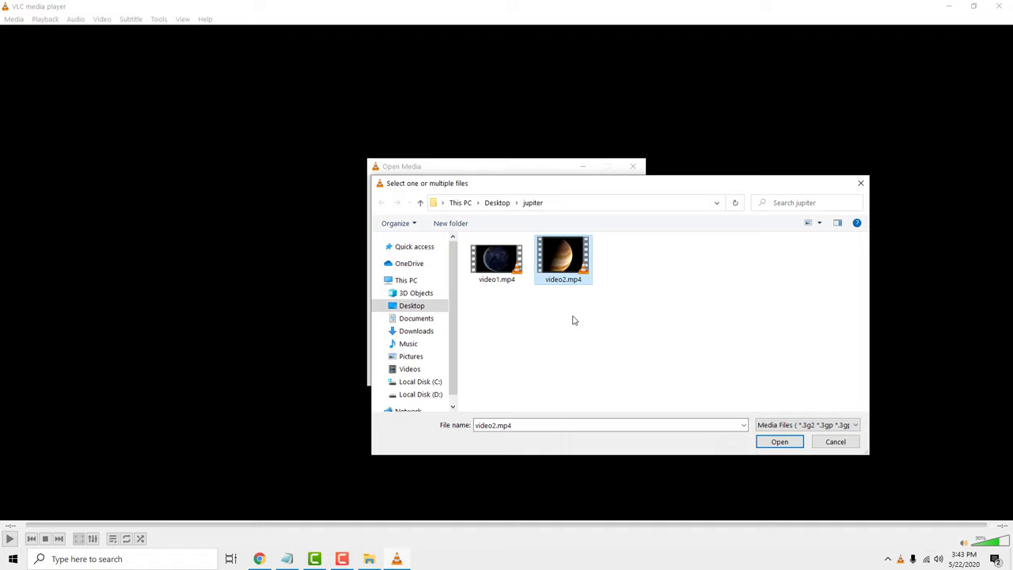
- Add video1.mp4 and video2.mp4 to the list and choose Convert
click(592, 373)
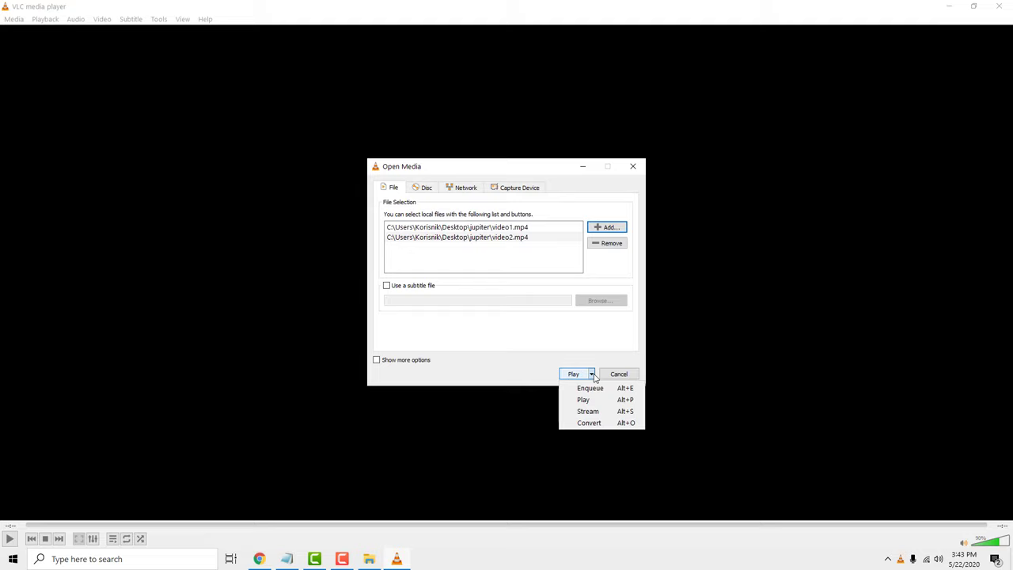
click(589, 422)
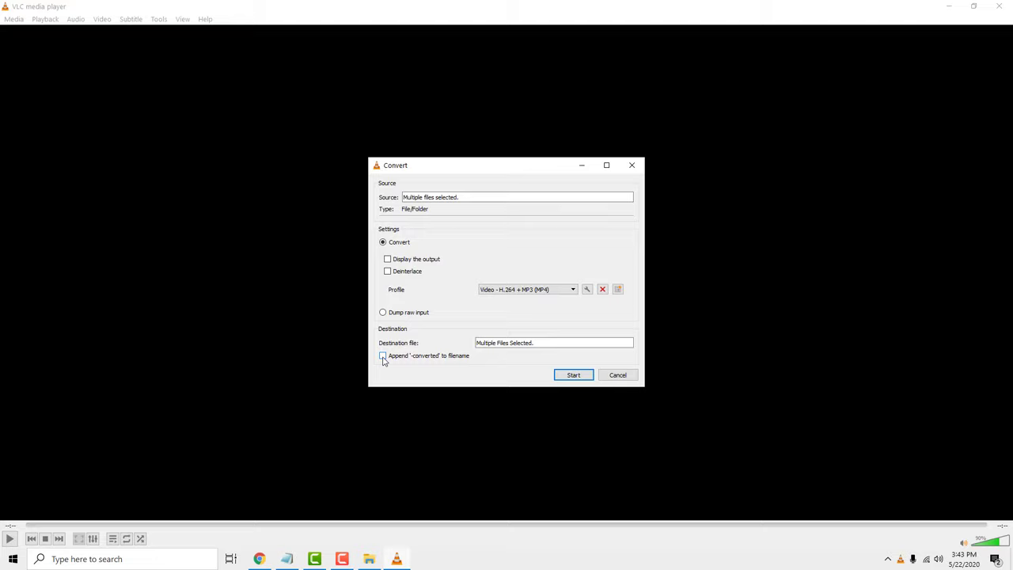
- Tick Append '-converted' to filename, keeping the H.264 + MP3 (MP4) profile
click(573, 374)
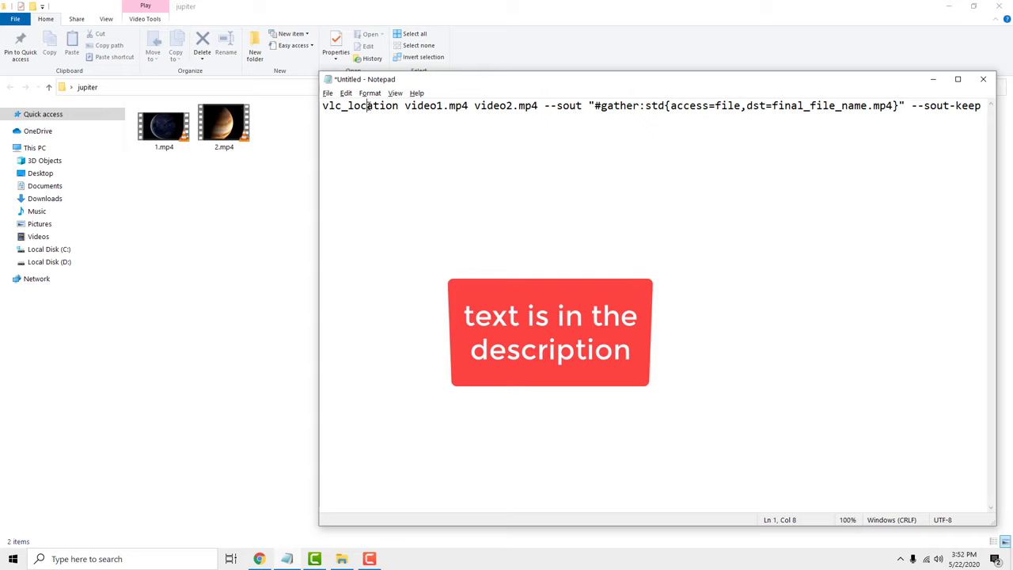
- Begin the gather command with the vlc placeholder for video1.mp4 and video2.mp4
text(vlc)
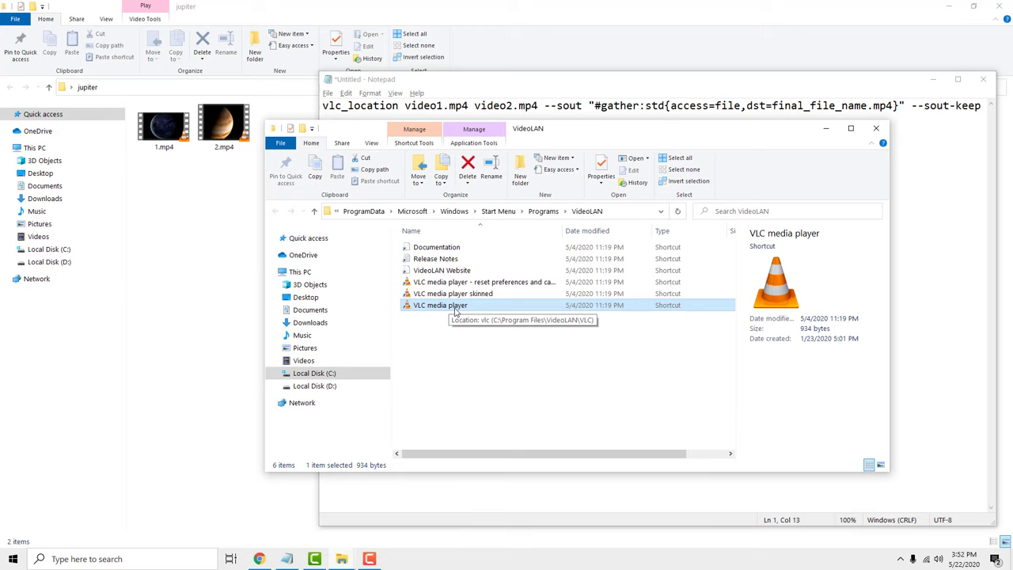
- Check the VLC media player shortcut's Program Files target in the VideoLAN folder
click(440, 305)
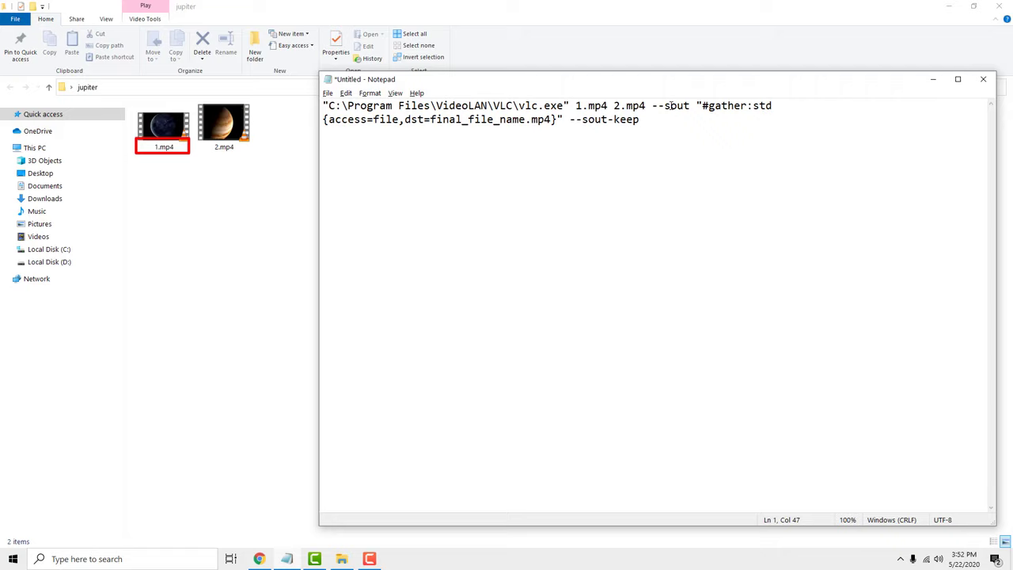
- Select the final_file_name placeholder in the 1.mp4 2.mp4 merge command
double_click(475, 120)
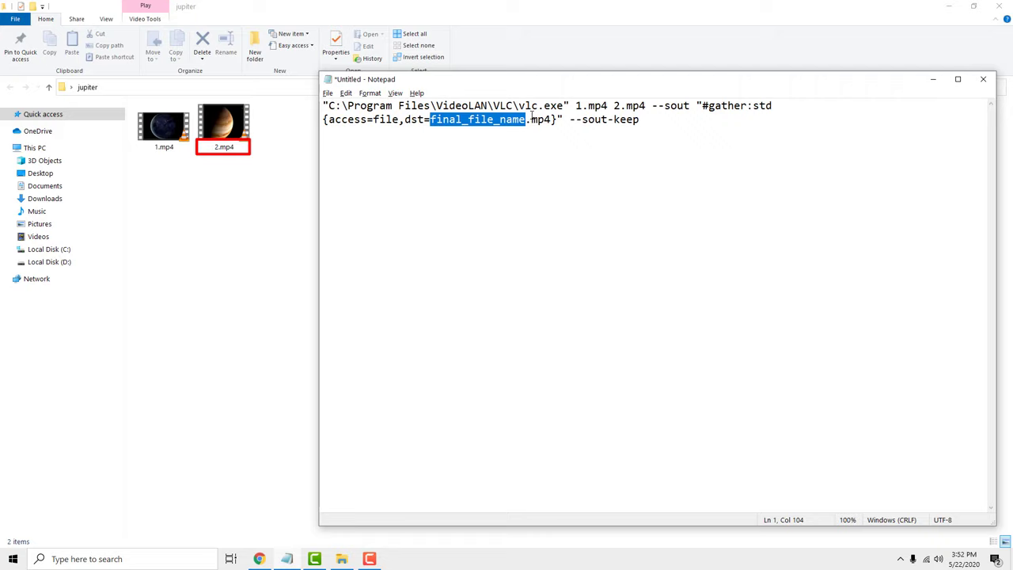